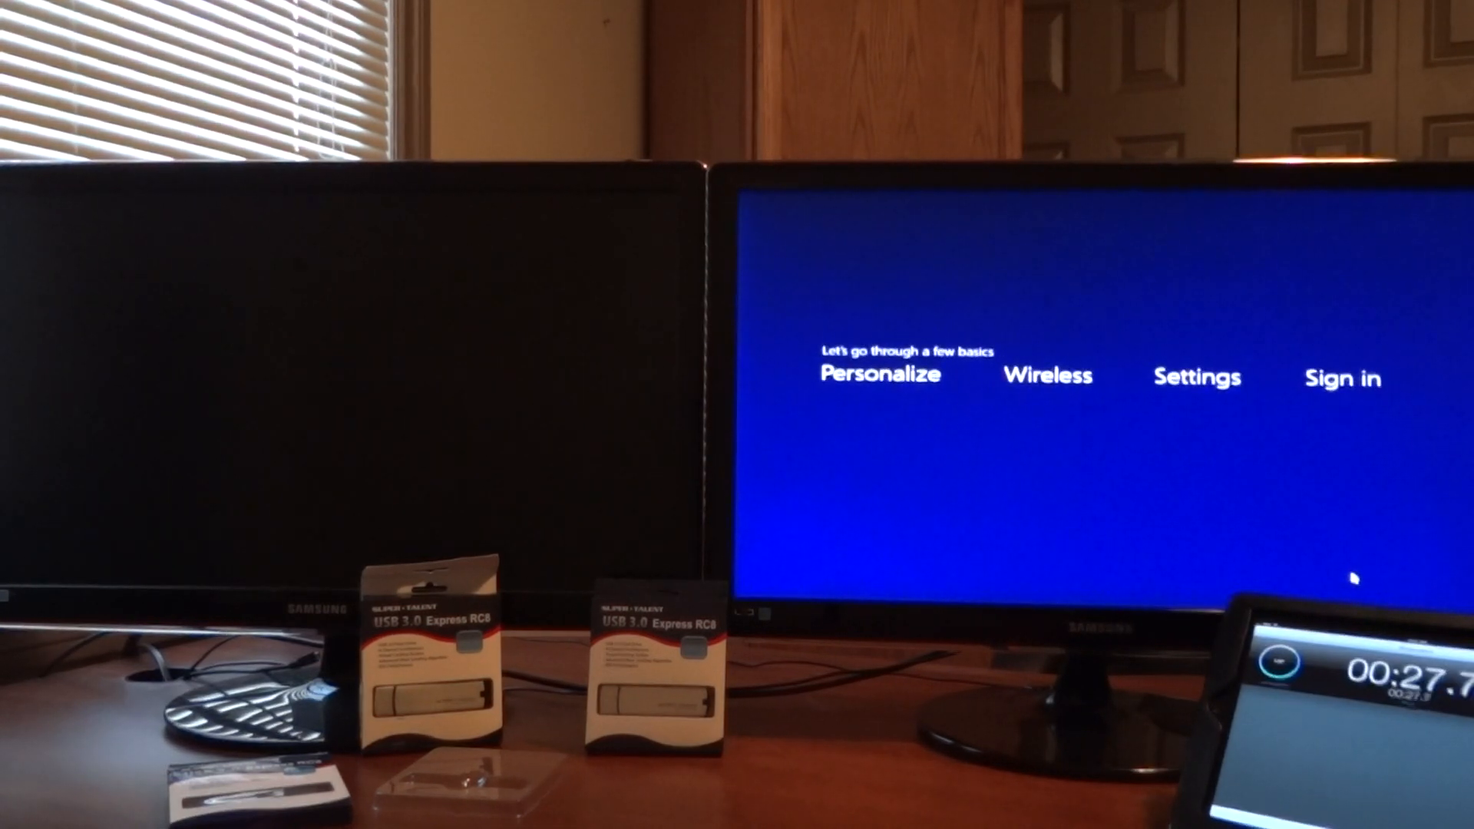
Advance from the 'Let's go through a few basics' screen to the Personalize page.
{"action": "left_click", "coordinate": [879, 375]}
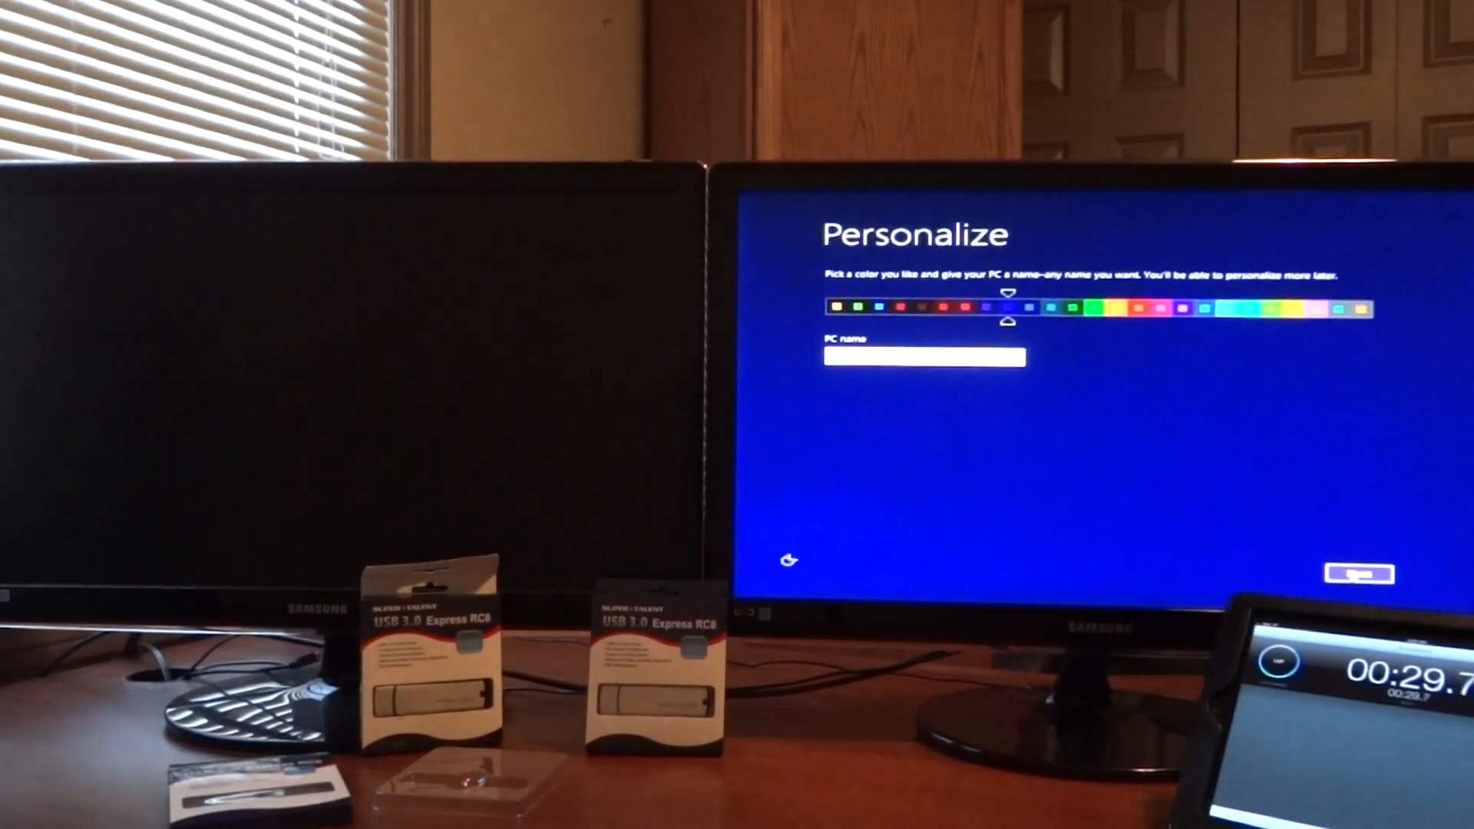